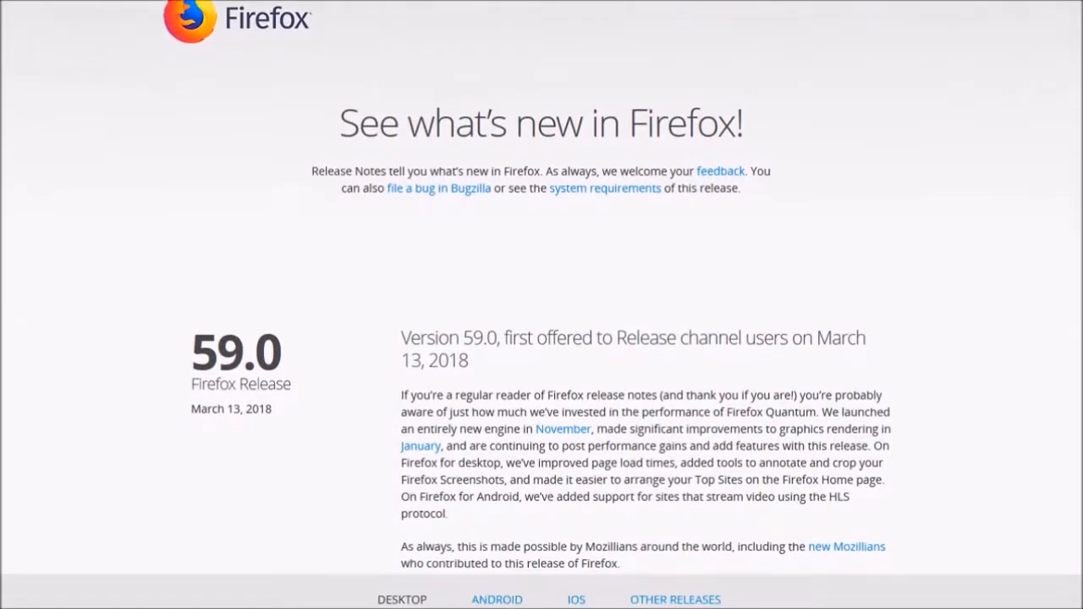
- Scroll the Firefox 59.0 release notes down to the Desktop new-features list
scroll("down", 3)
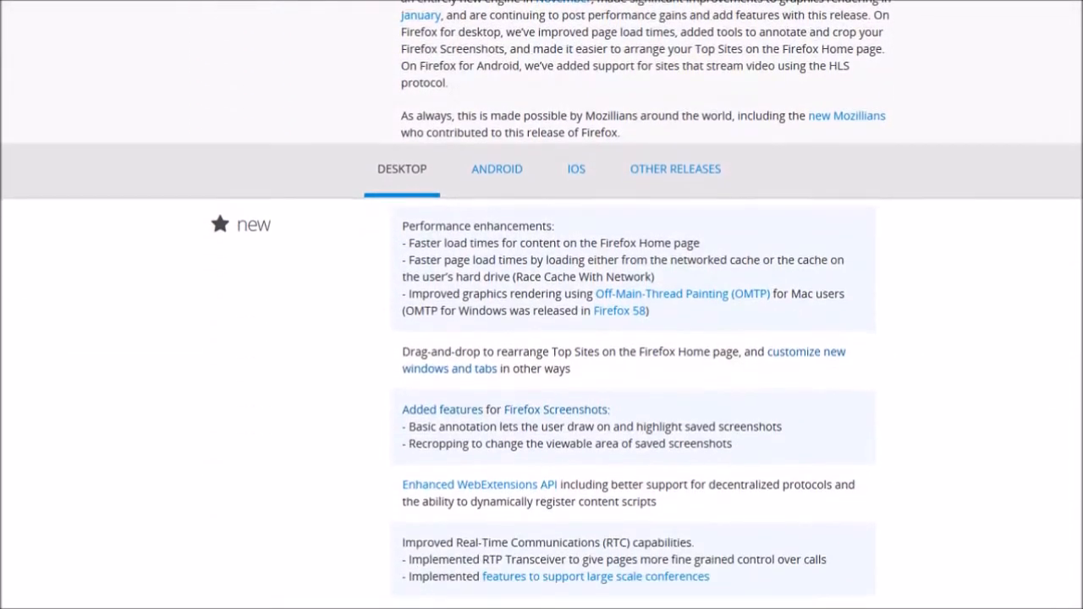
scroll("down", 3)
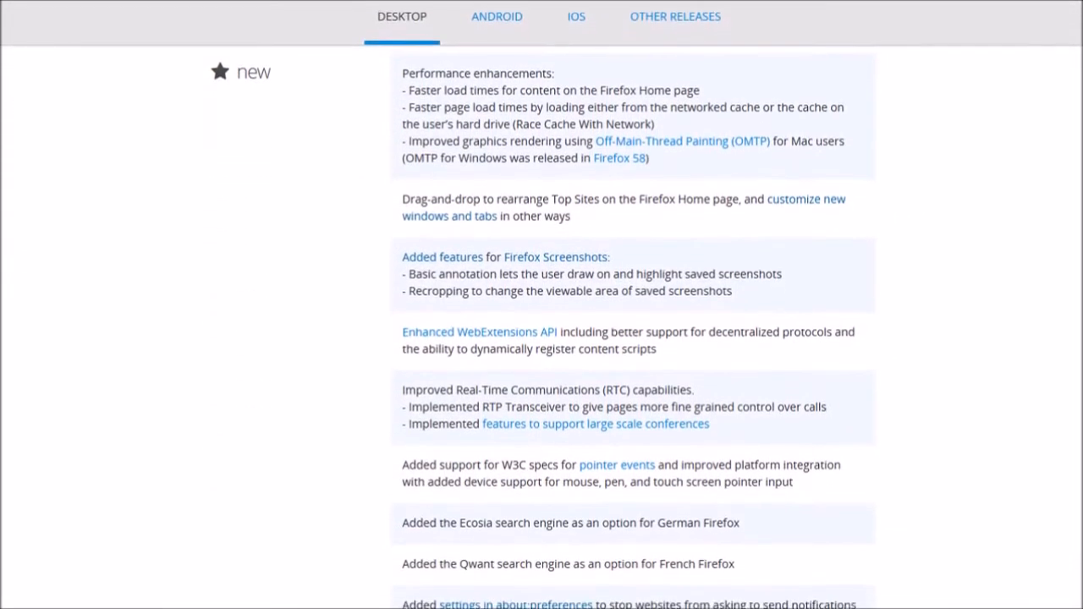
scroll("down", 3)
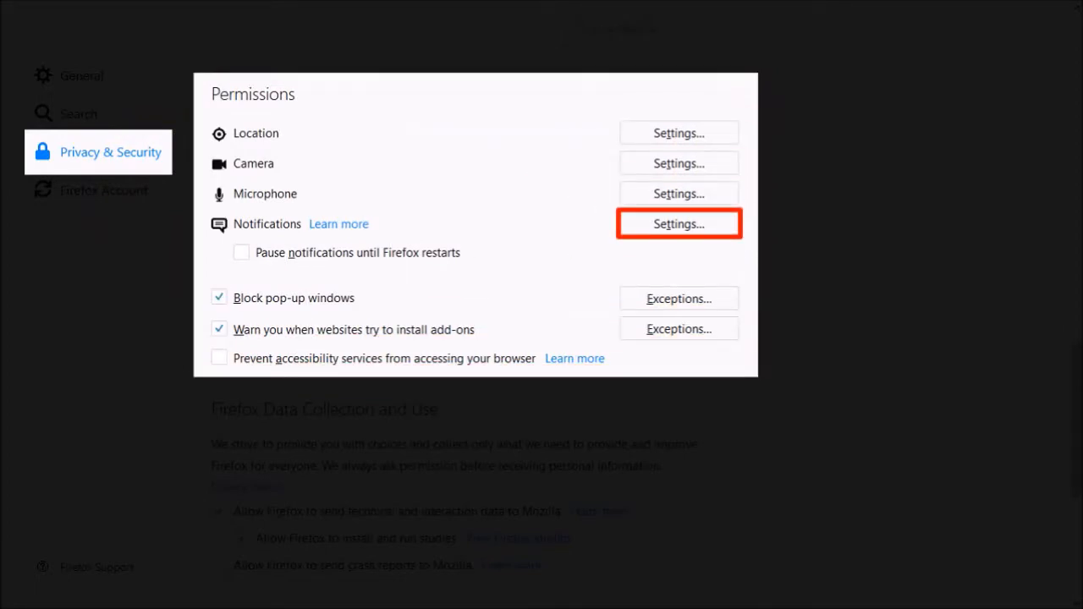
- Show the Notification Permissions list of sites allowed or blocked from sending notifications
left_click(677, 224)
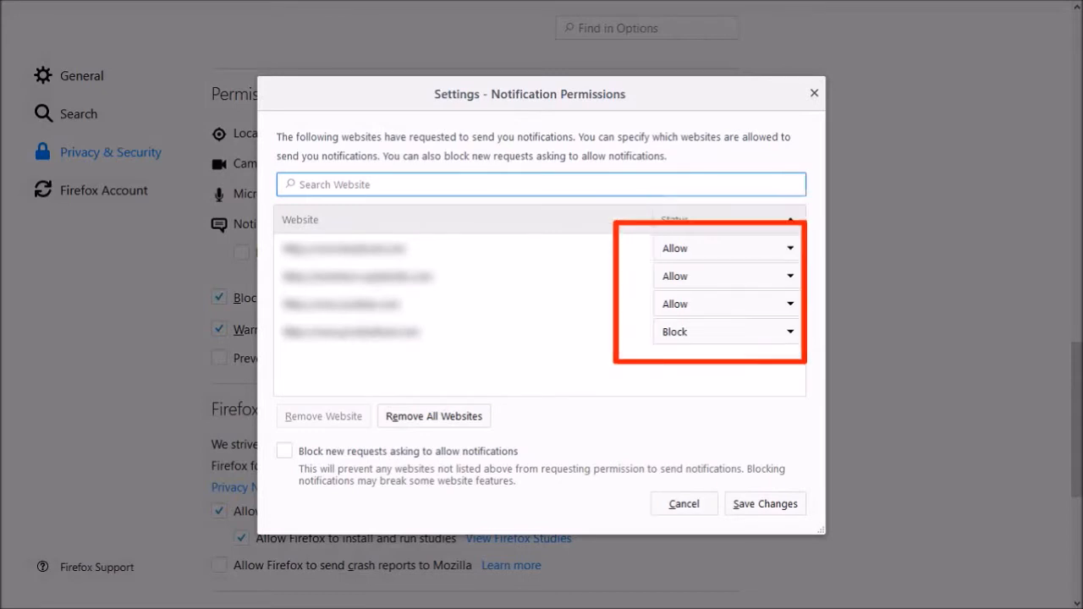
left_click(284, 450)
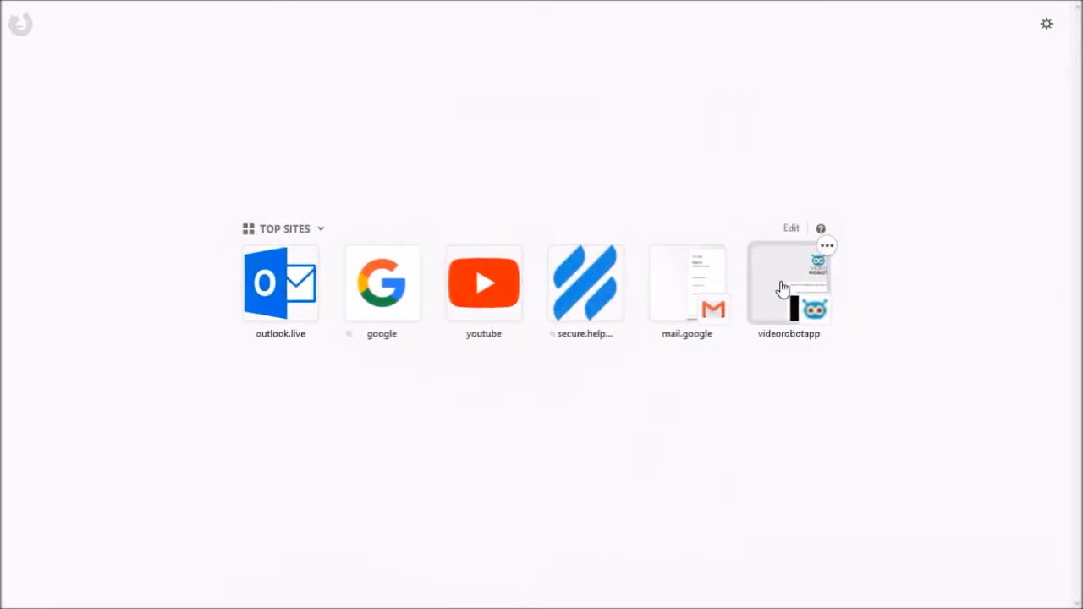
- Enter Edit mode for the Top Sites on the new tab page
left_click(791, 227)
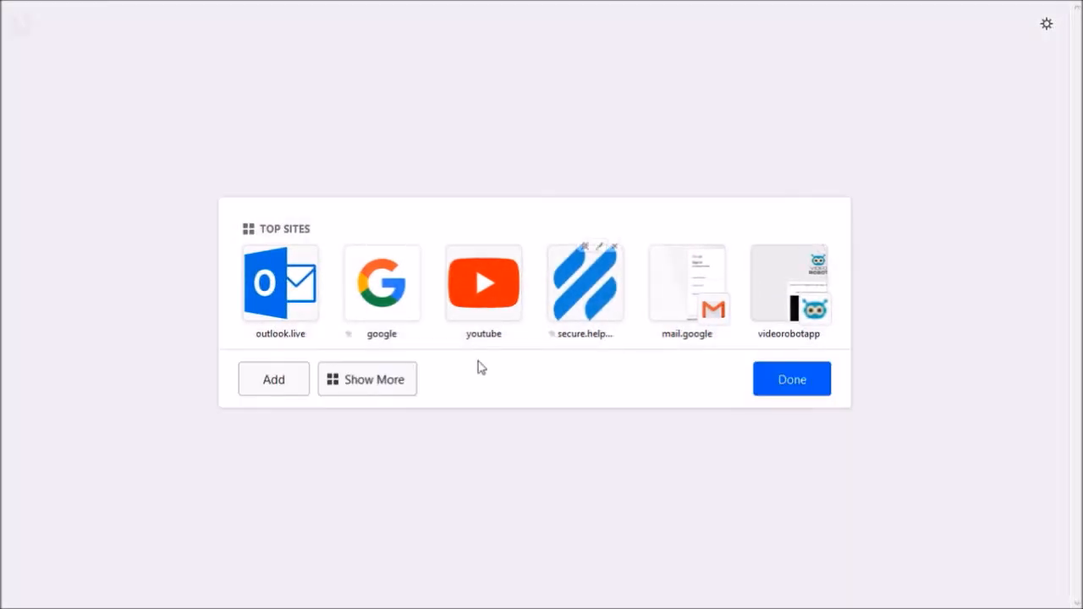
left_click(366, 379)
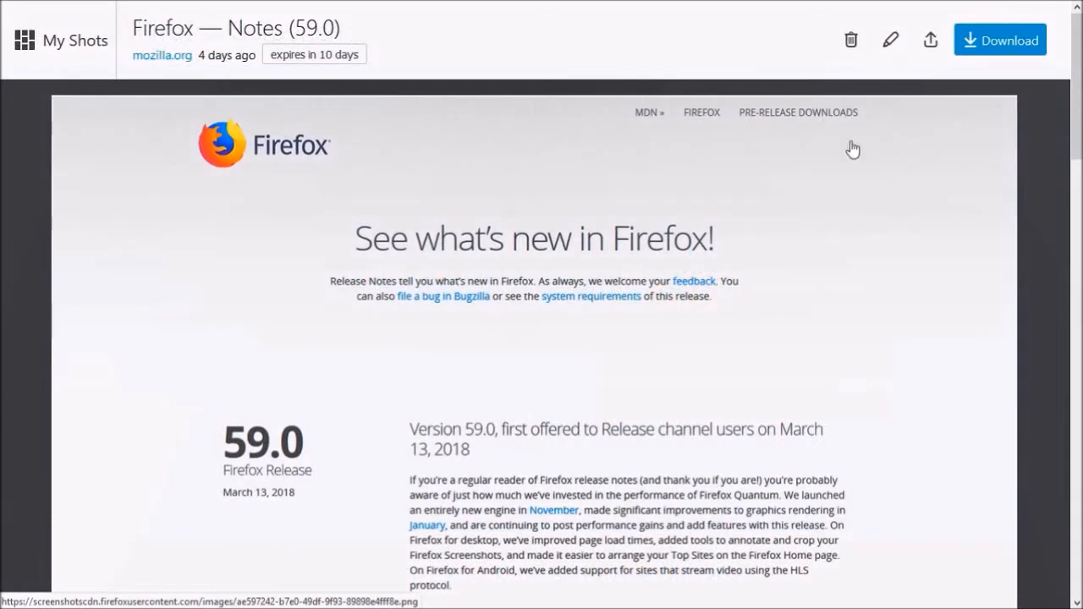
- Annotate the saved shot: underline 'Firefox' in orange pen, then choose the yellow highlighter
left_click(891, 40)
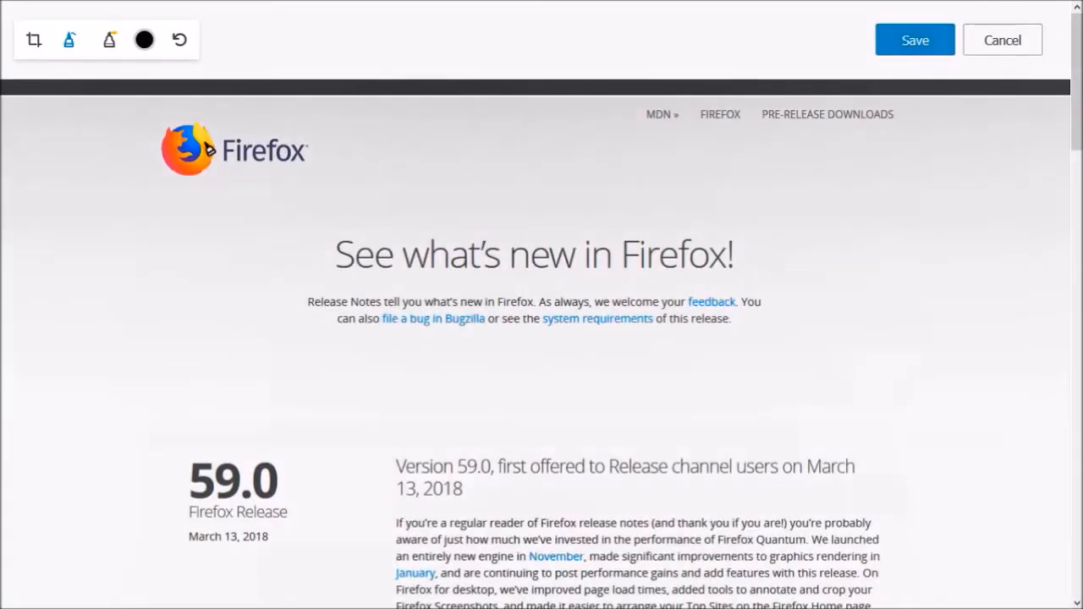
left_click(70, 41)
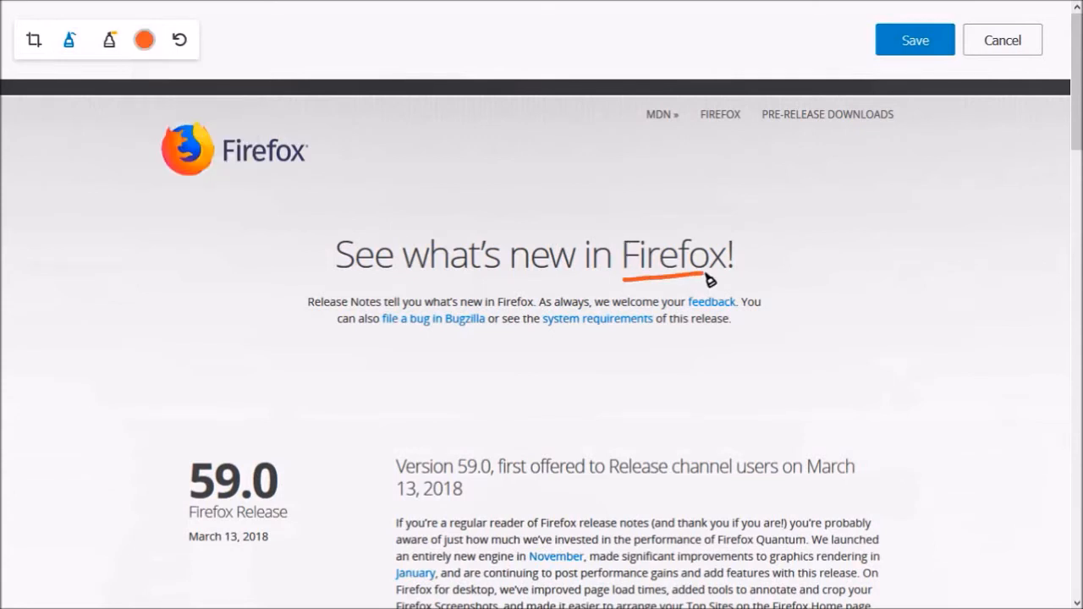
left_click(144, 40)
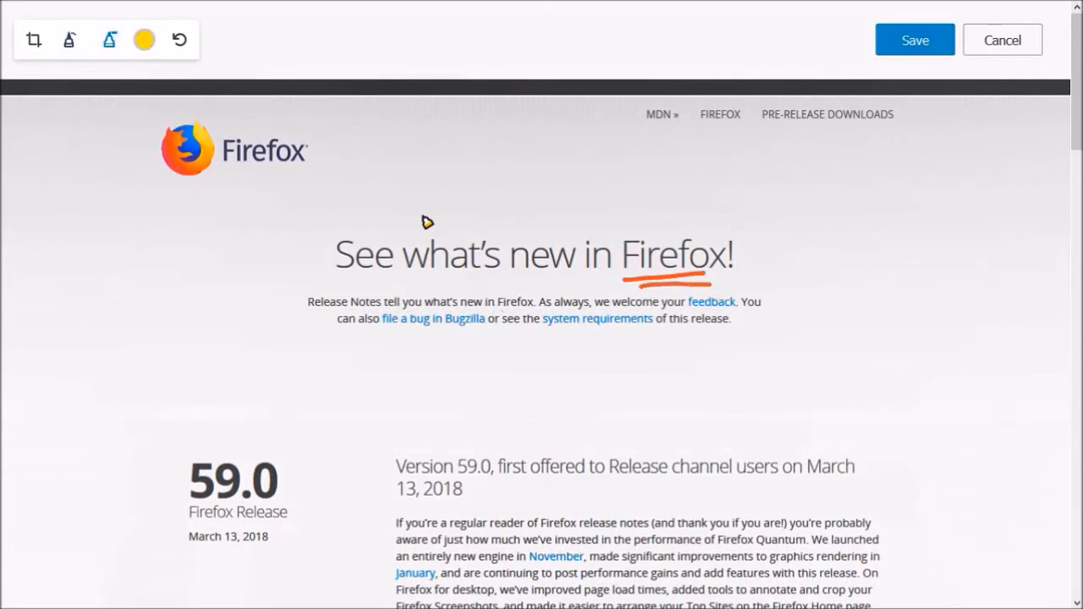